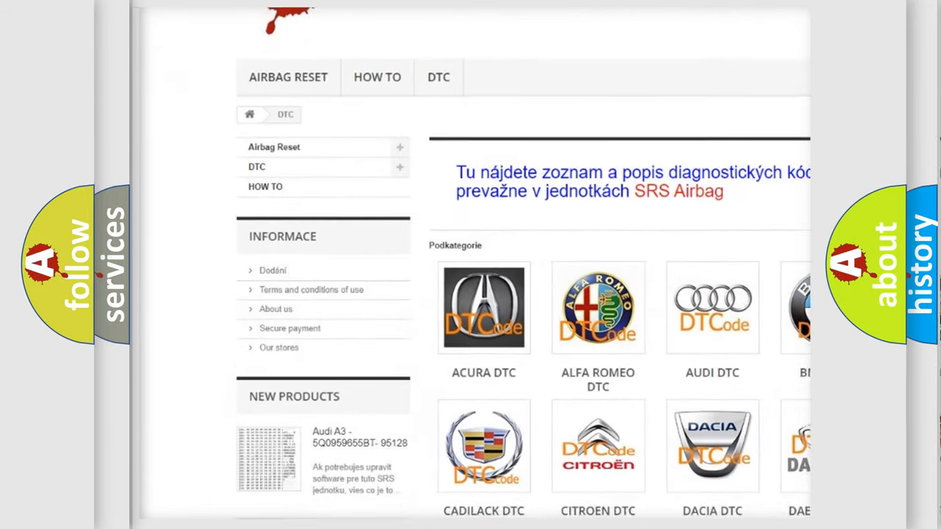
pyautogui.scroll(-3)
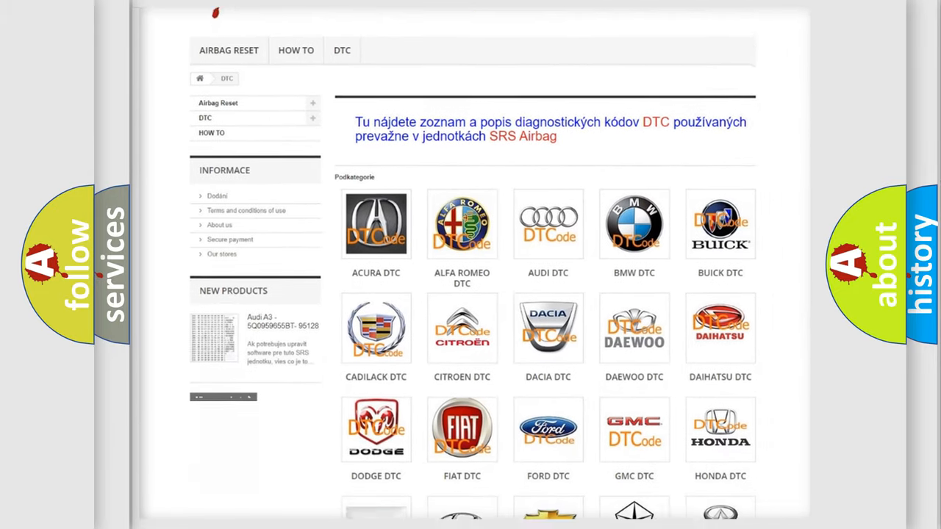
pyautogui.scroll(-3)
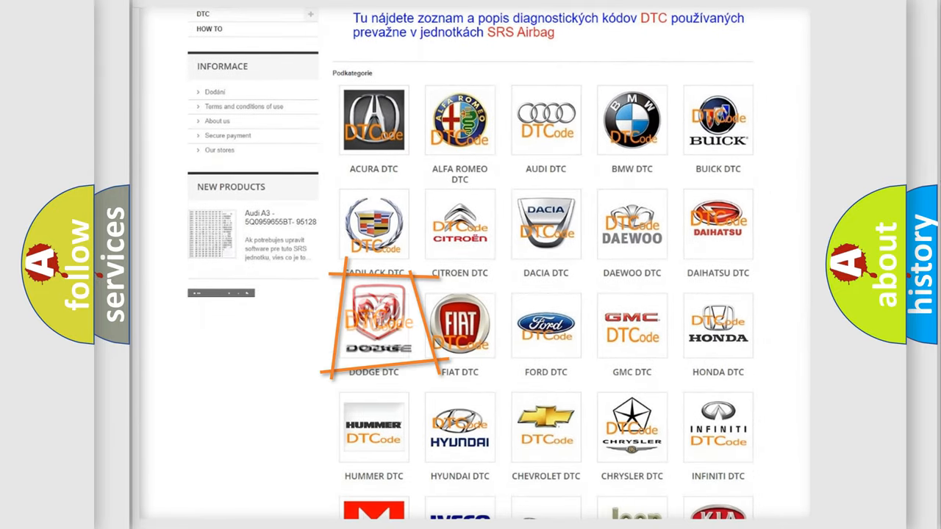